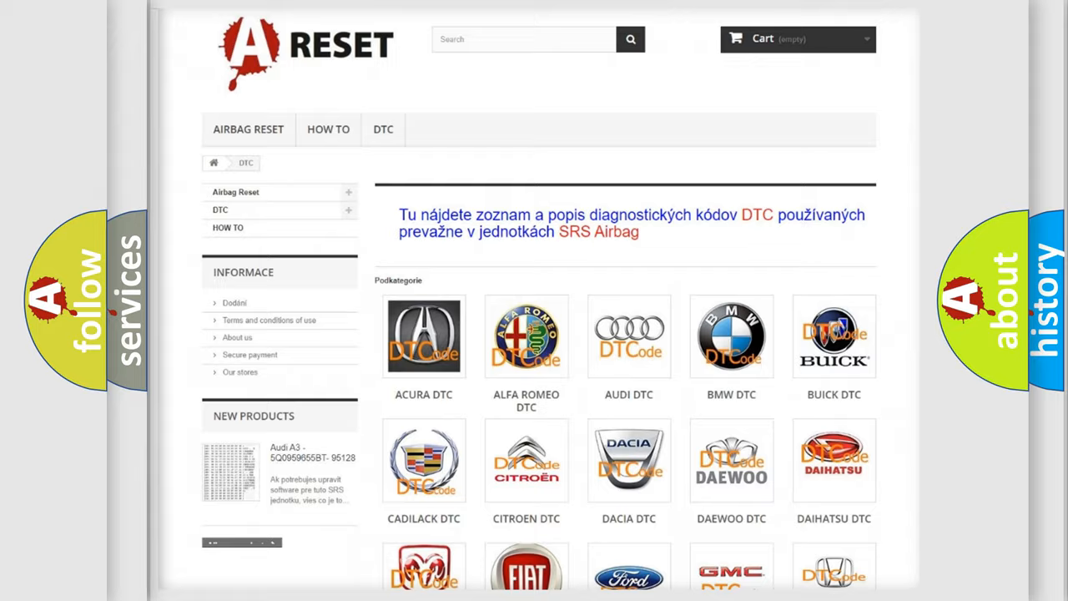
Step: Navigate from the DTC category grid into the Dodge DTC subcategory and browse its code list
scroll("down", 3)
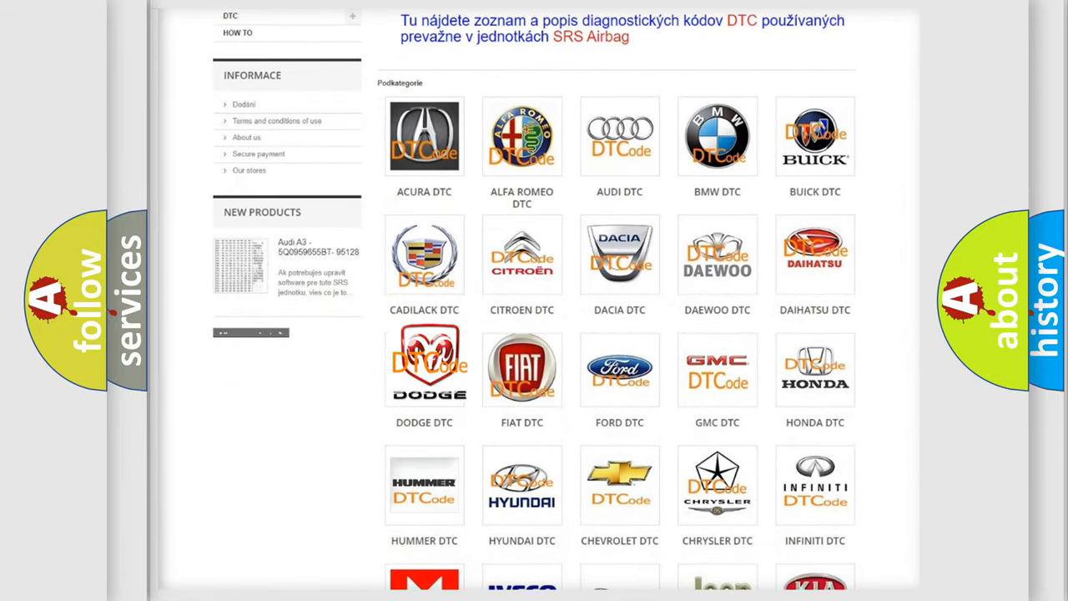
left_click(423, 367)
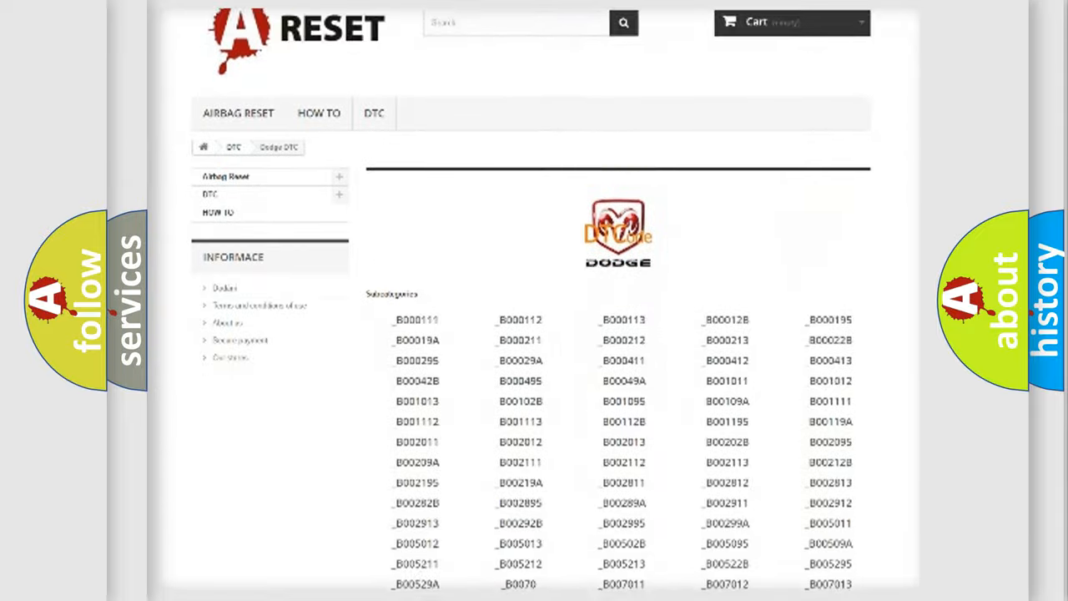
scroll("down", 3)
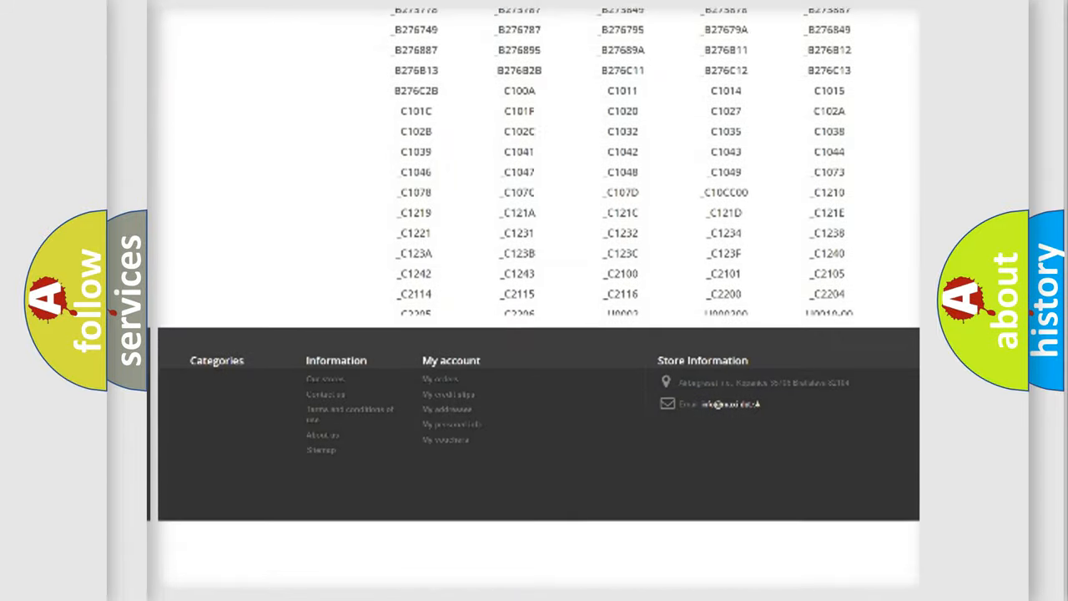
scroll("down", 3)
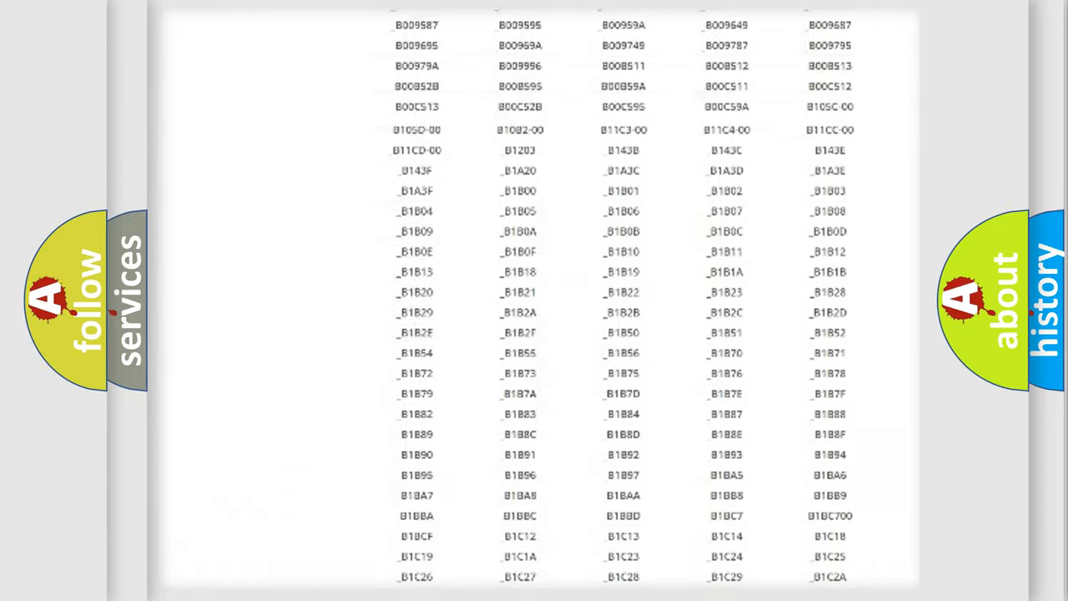